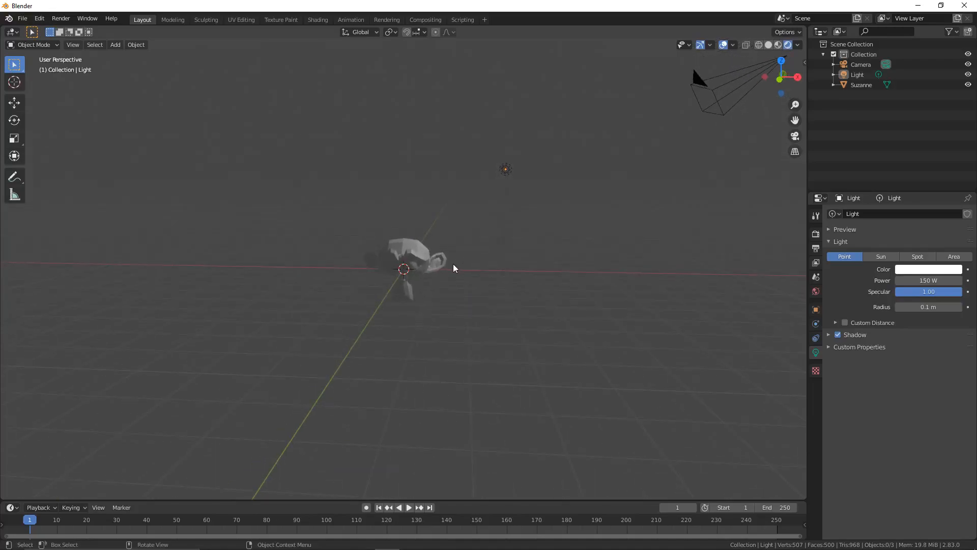
- Set the existing light's power to 0 W and select it in the Outliner
left_click(505, 169)
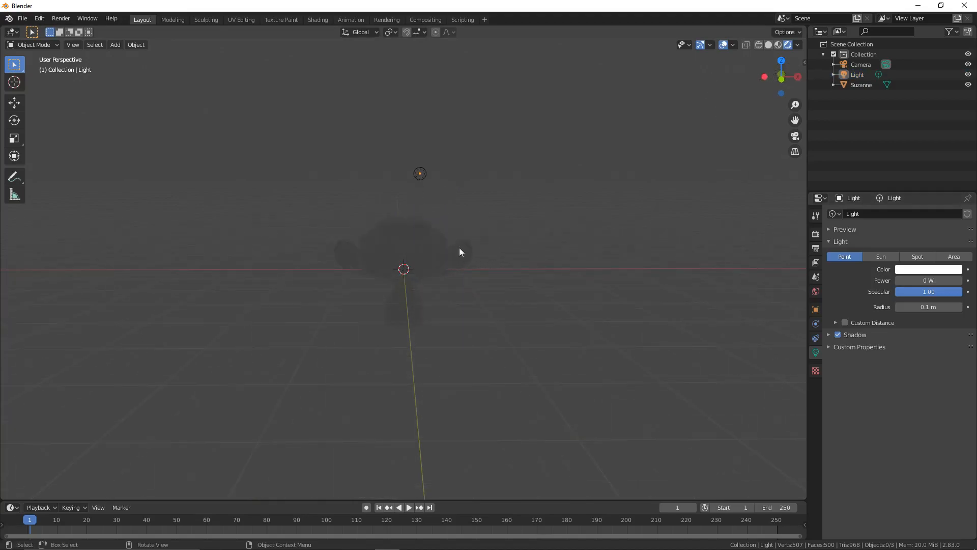
left_click(419, 173)
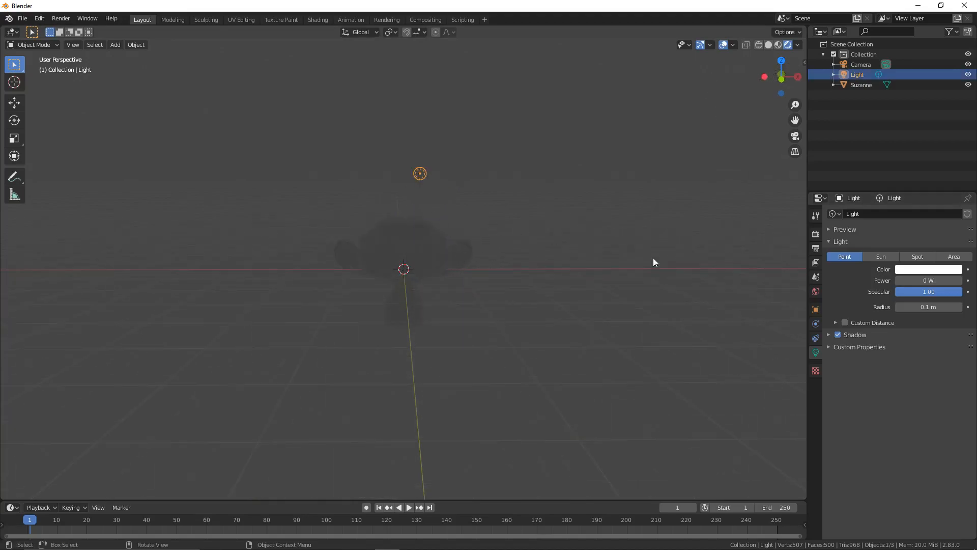
- Give the existing light a negative power of -100 W
left_click(928, 280)
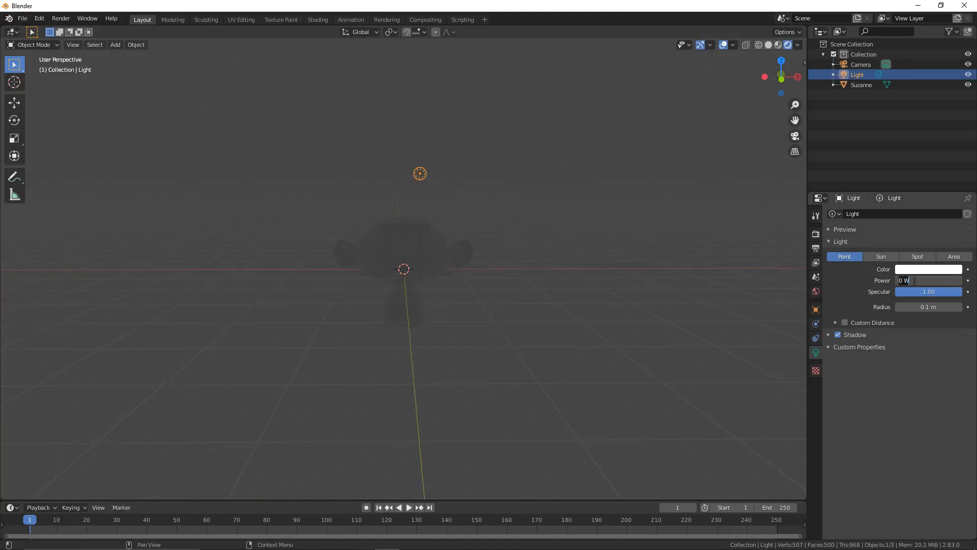
type("-100")
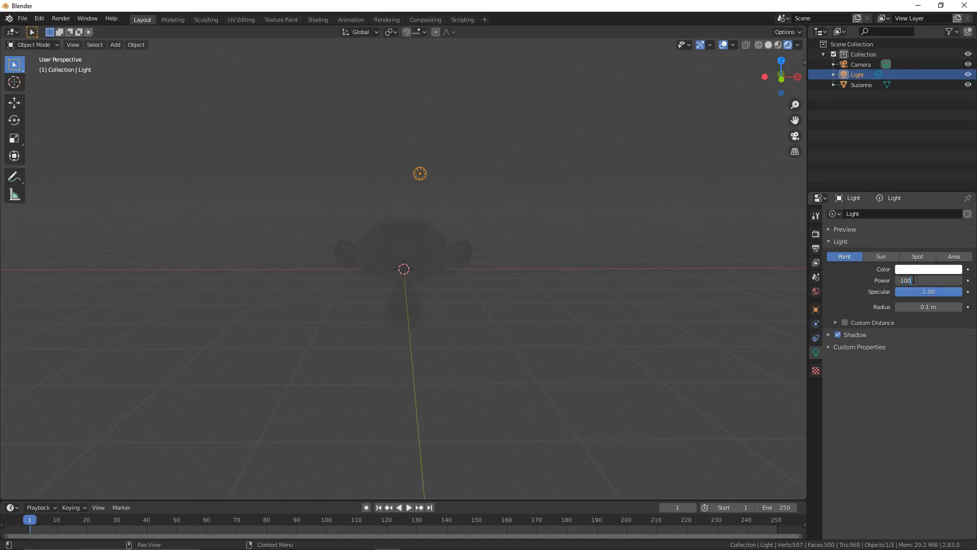
key("Return")
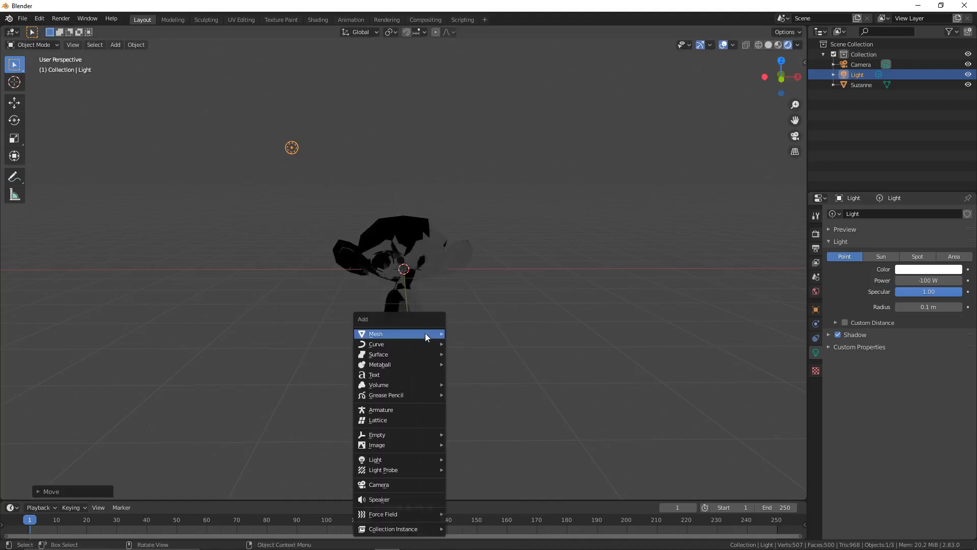
mouse_move(375, 459)
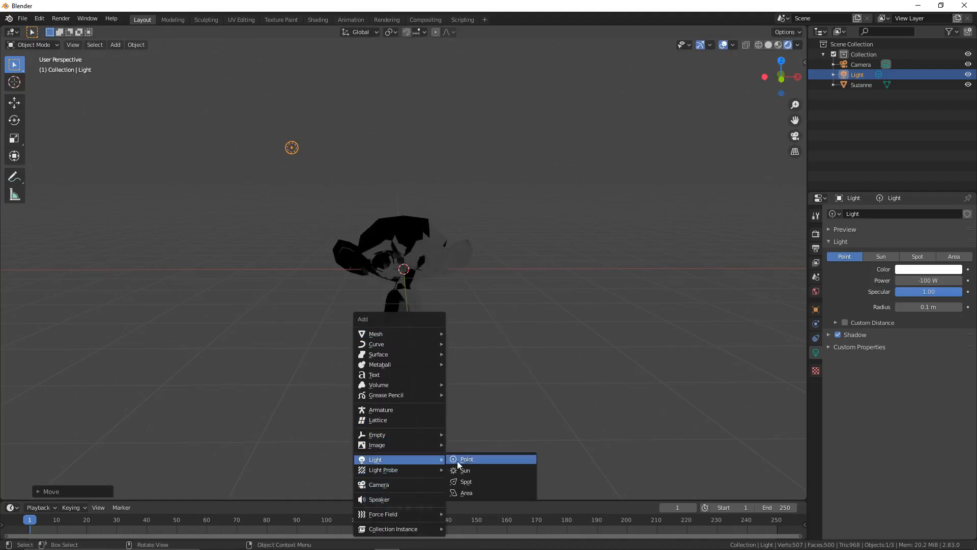
- Add a point light named Point with 200 W power beside Suzanne
left_click(466, 458)
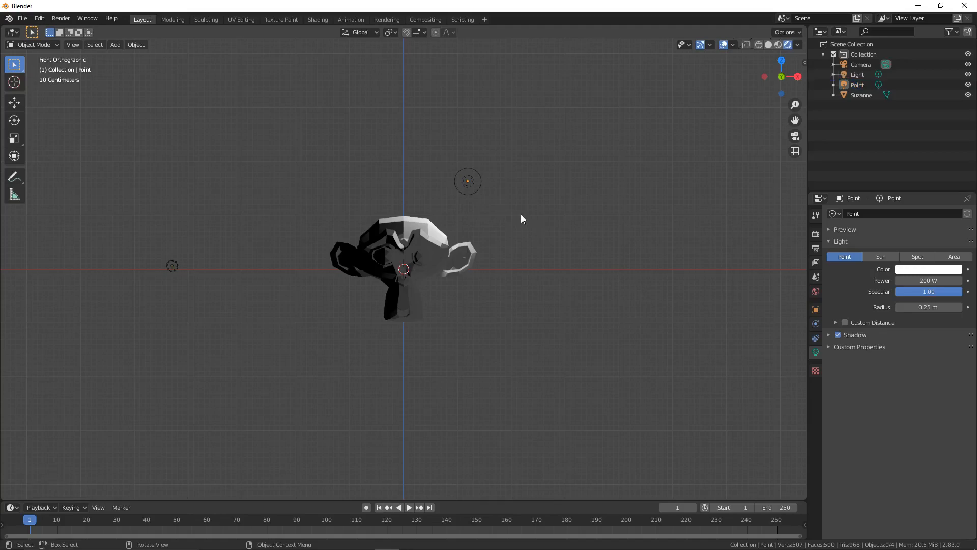
mouse_move(172, 264)
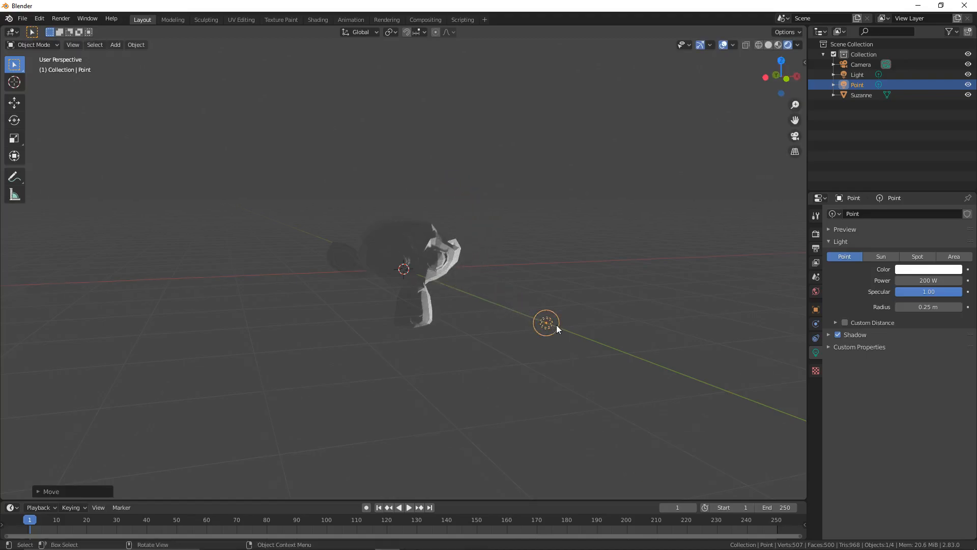
- Switch to front view, then move the Point light above Suzanne's right side
key("KP_1")
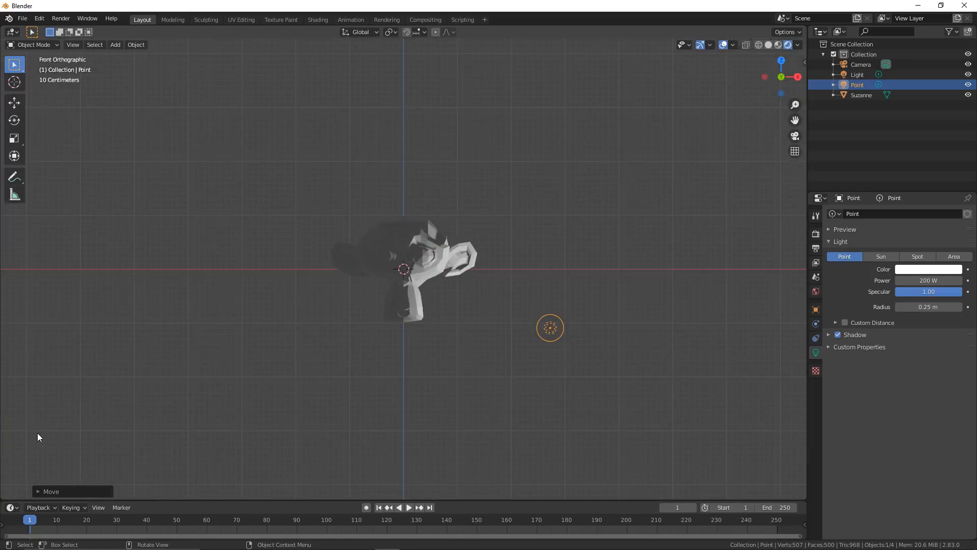
scroll("down", 3)
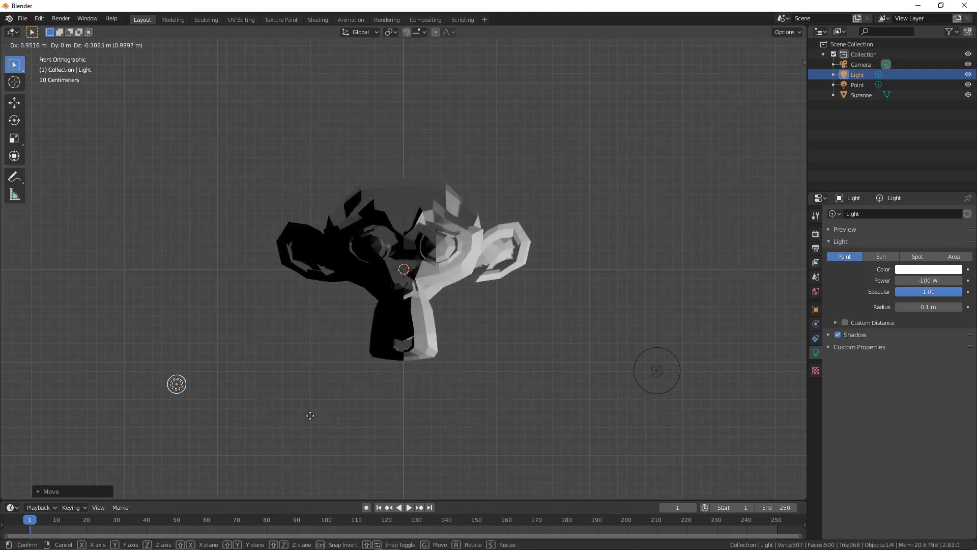
left_click(656, 370)
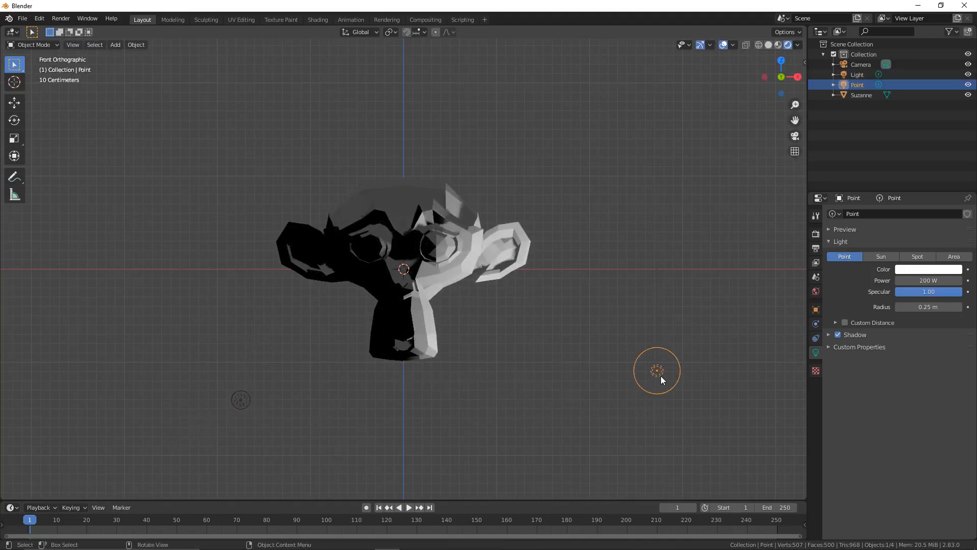
left_click_drag(656, 370, 512, 188)
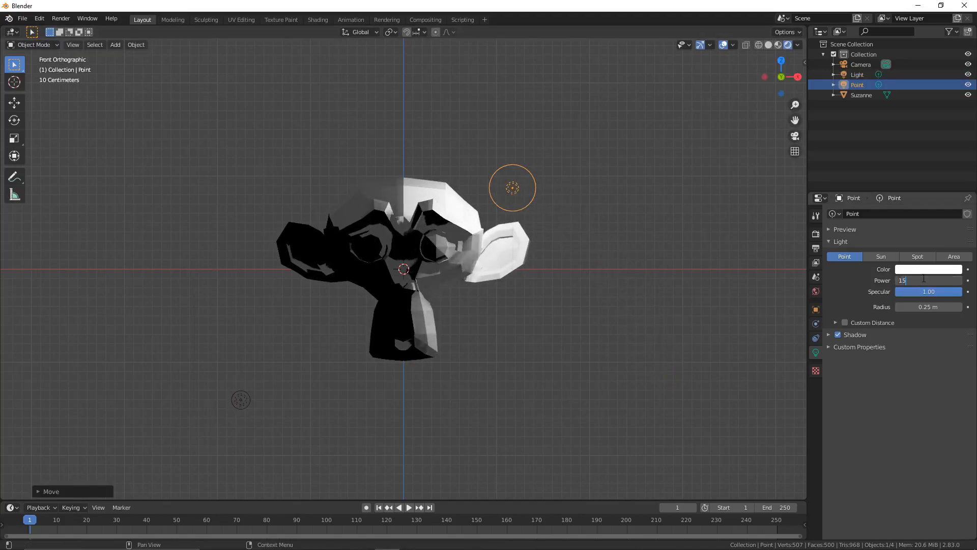
- Retype the Point light's power and move it closer to Suzanne's head
type("150")
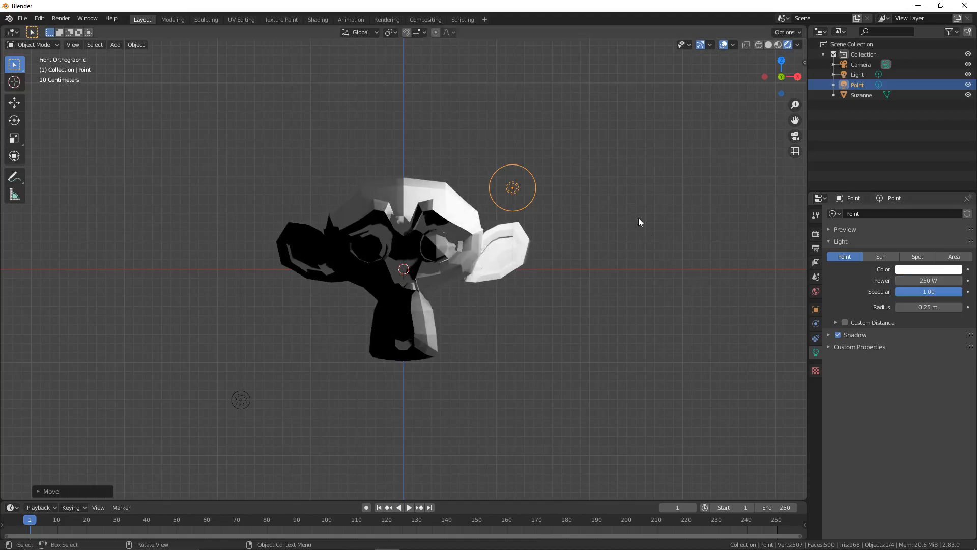
left_click_drag(513, 187, 481, 223)
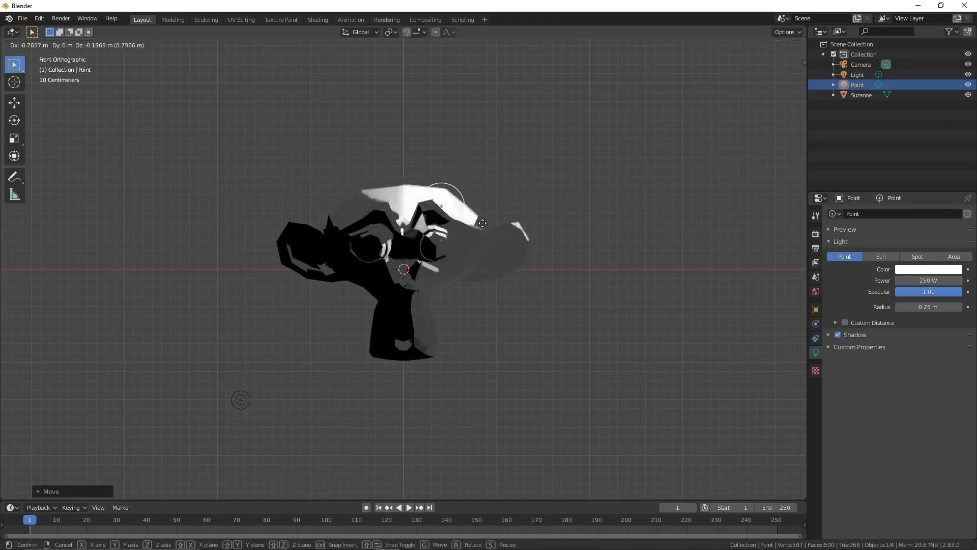